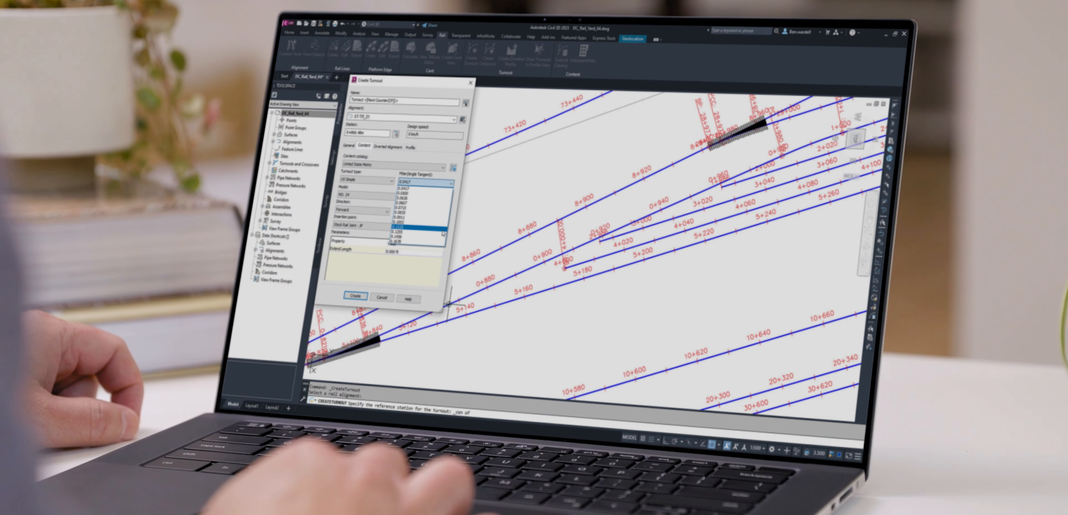
# Choose a value from the turnout parameter dropdown in the Create Turnout dialog.
pyautogui.click(349, 269)
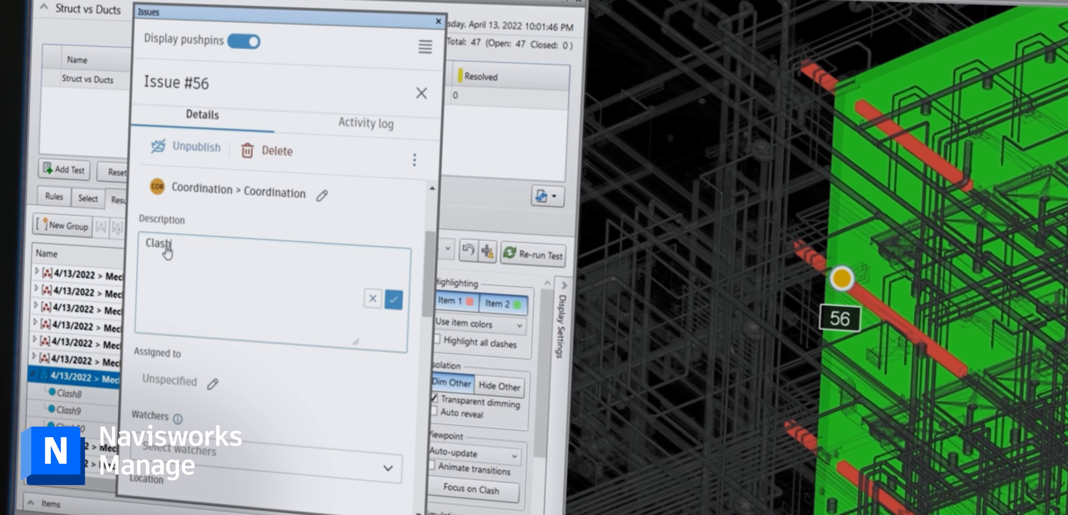
# Save the 'Clash' description on issue #56 and return to the issues list.
pyautogui.click(191, 381)
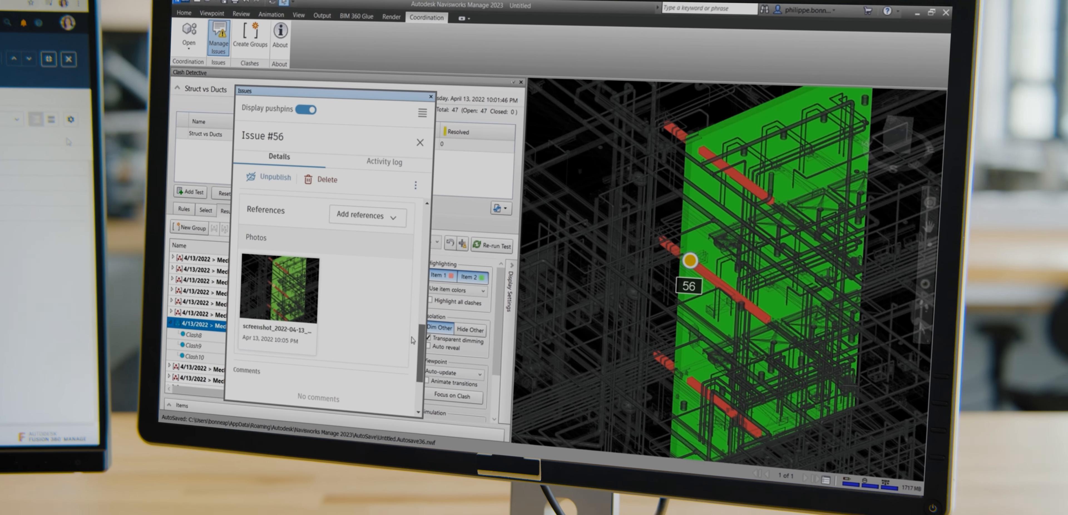
pyautogui.click(421, 142)
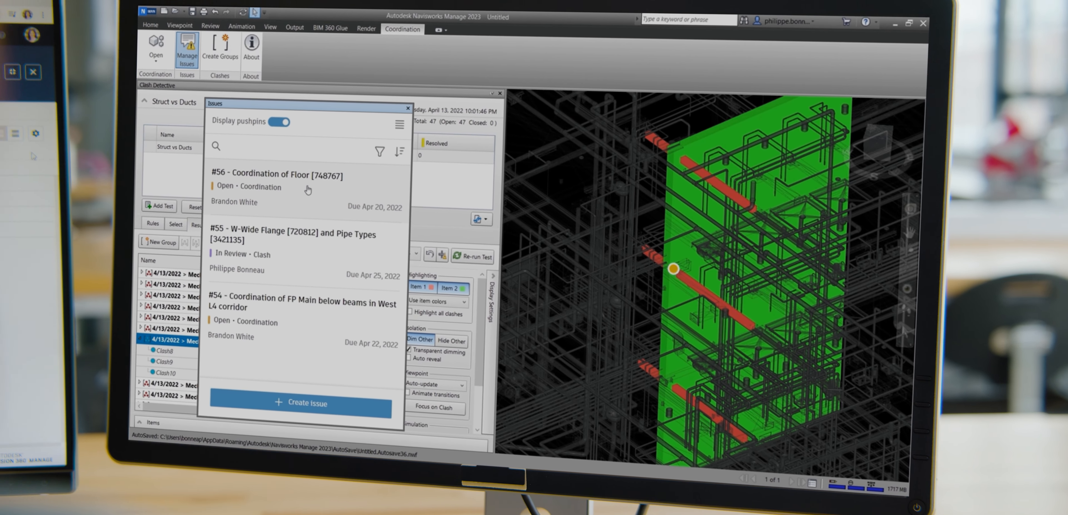